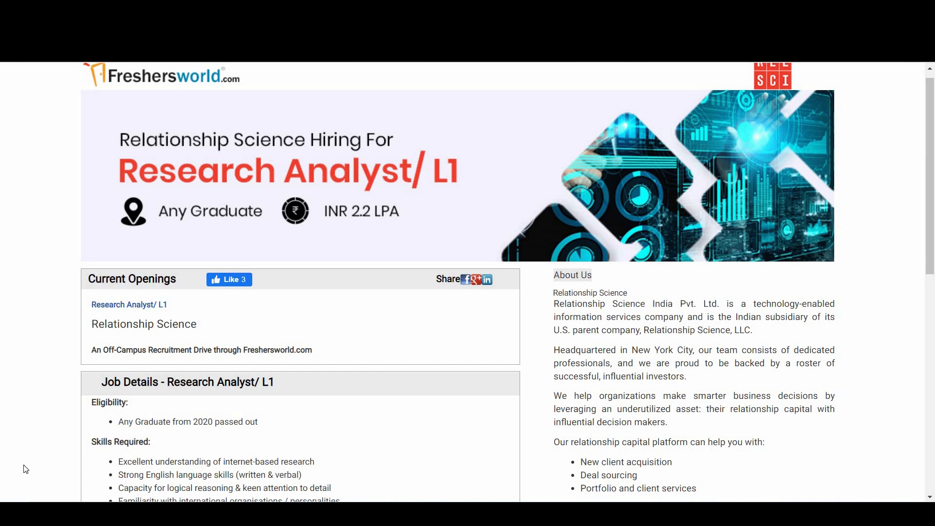
mouse_move(18, 441)
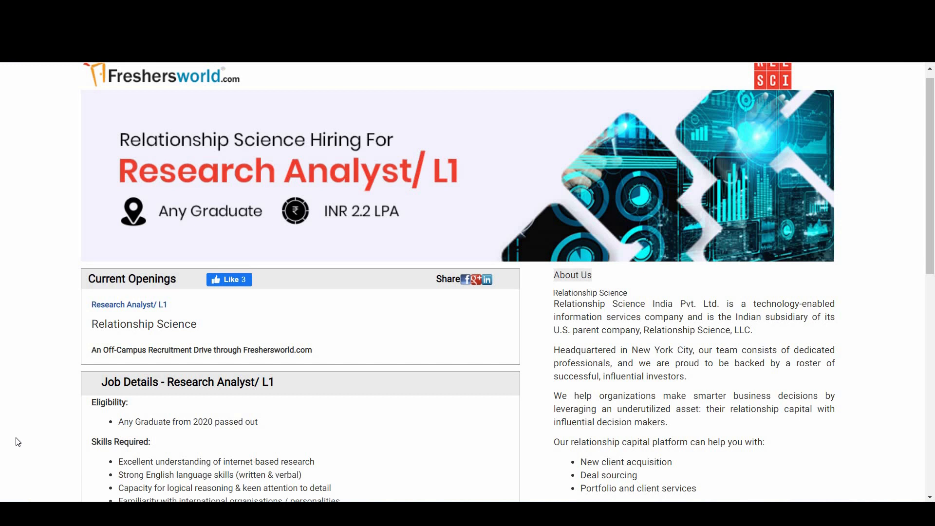
mouse_move(42, 453)
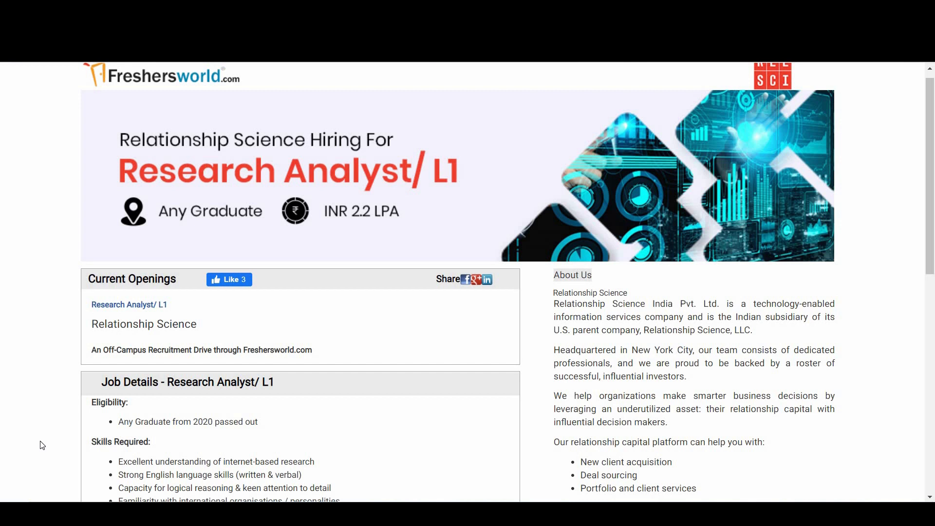
mouse_move(183, 423)
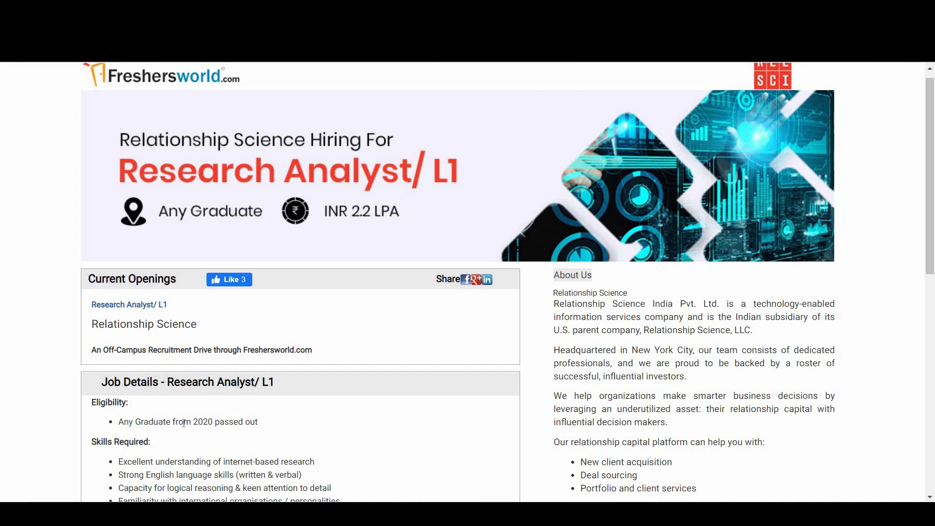
Scroll to Job Responsibilities, highlighting the heading and first research responsibility while reading
scroll("down", 3)
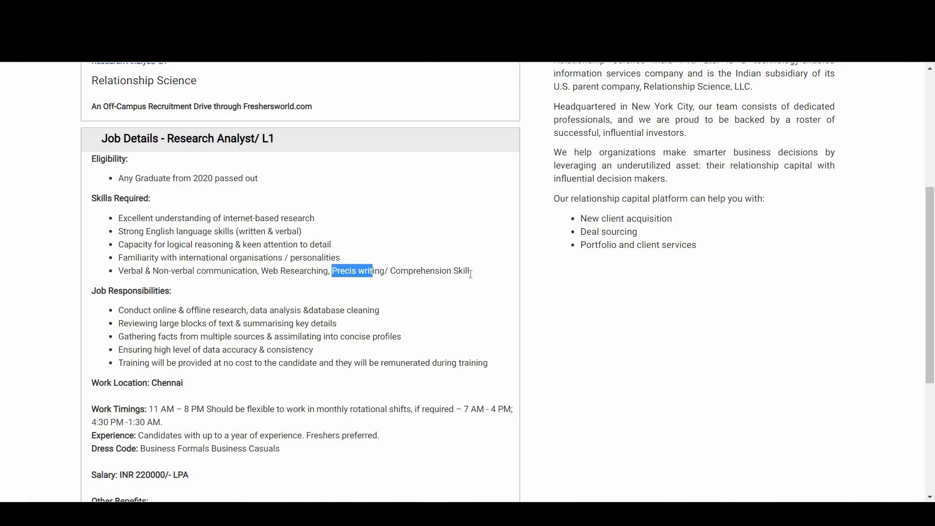
double_click(131, 290)
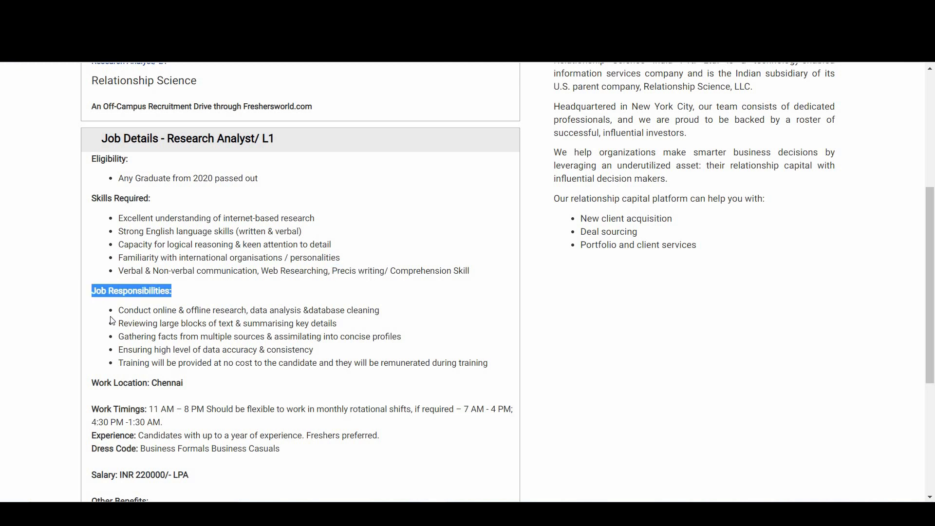
double_click(127, 310)
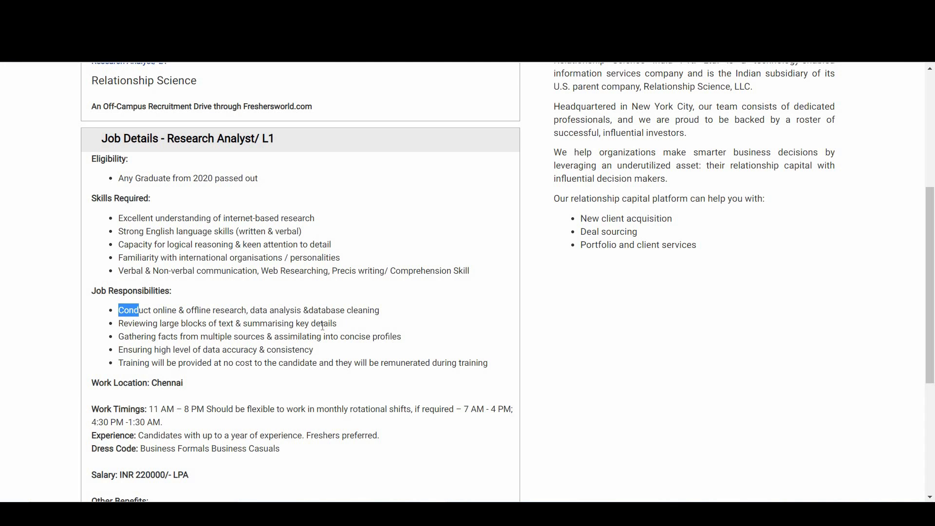
mouse_move(253, 350)
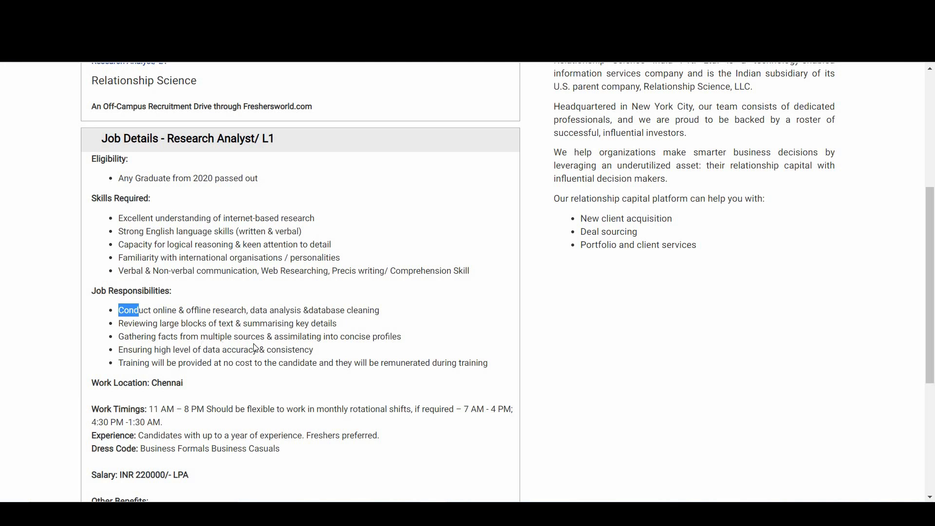
mouse_move(399, 341)
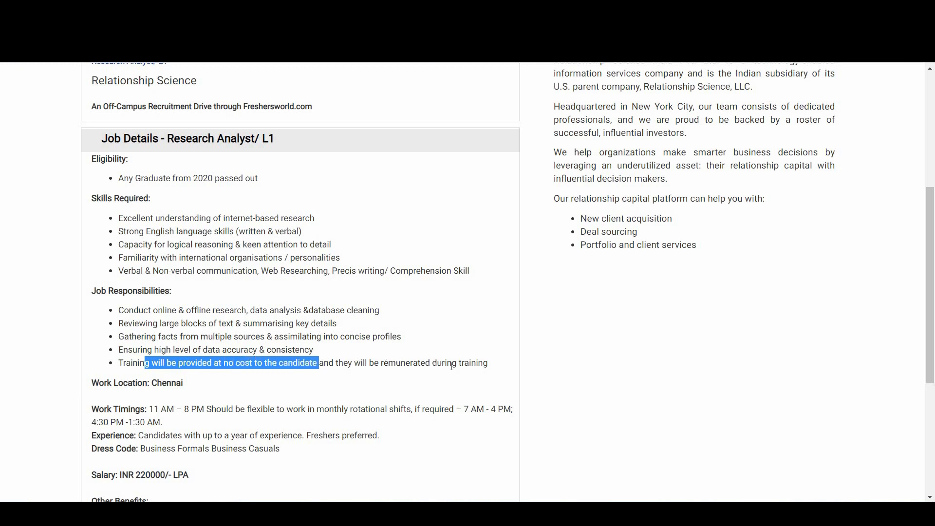
Scroll to the Chennai work location, shift timings, salary and other benefits
scroll("down", 3)
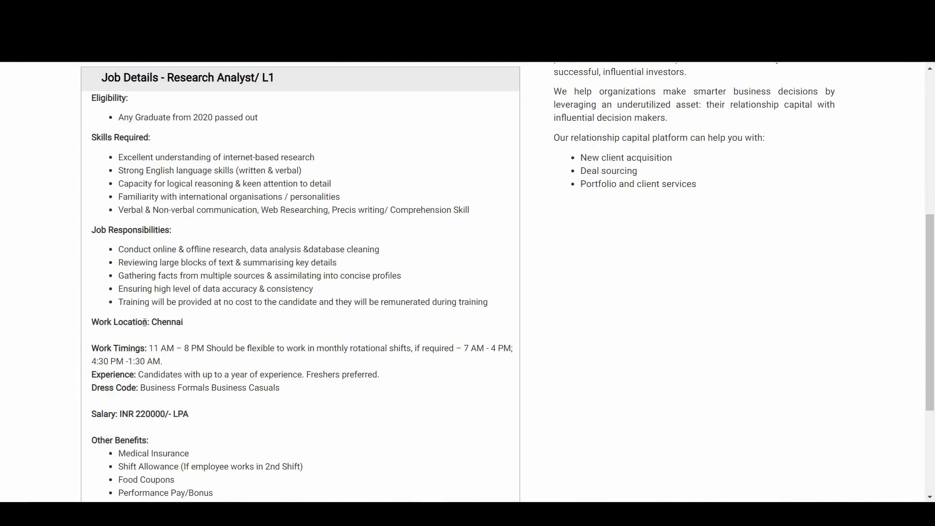
scroll("down", 3)
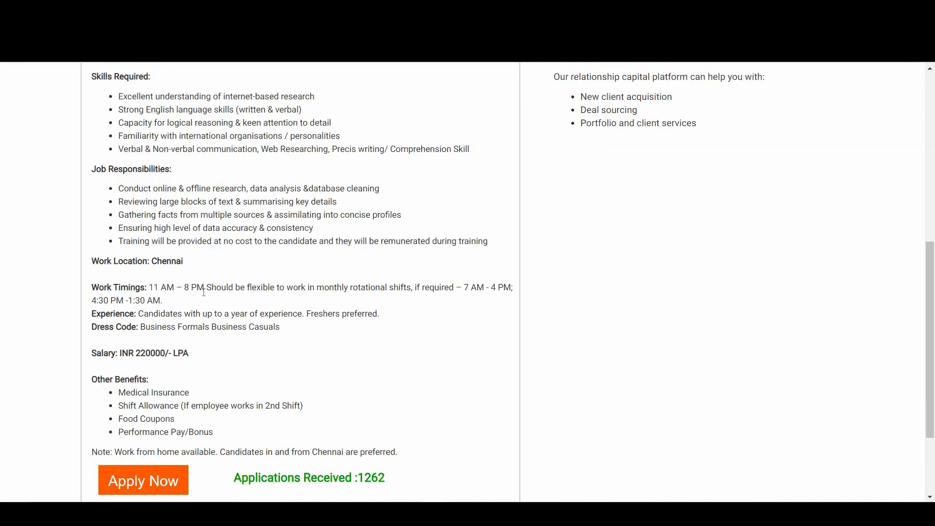
mouse_move(351, 298)
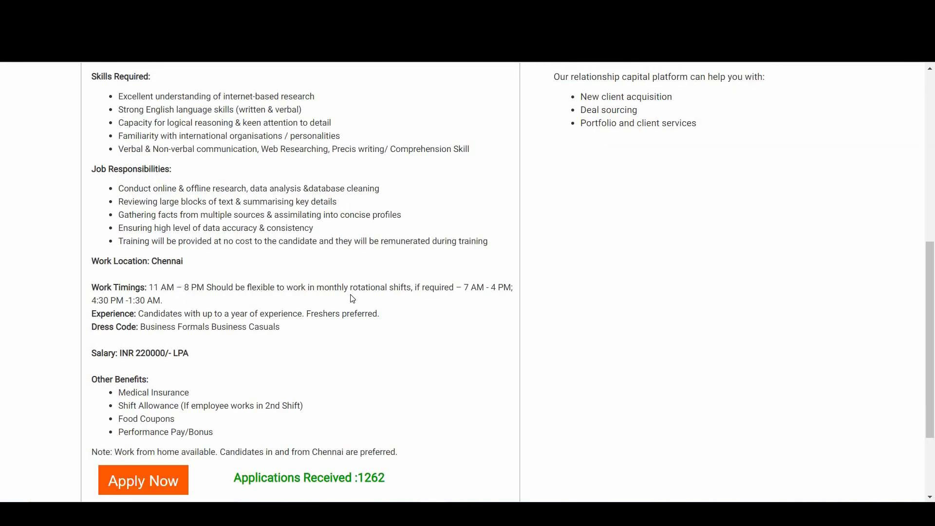
mouse_move(474, 292)
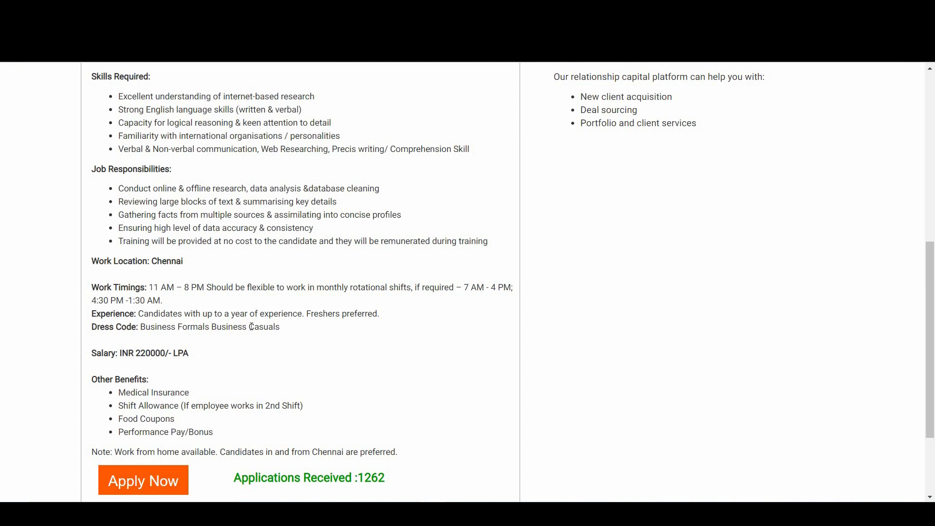
mouse_move(303, 350)
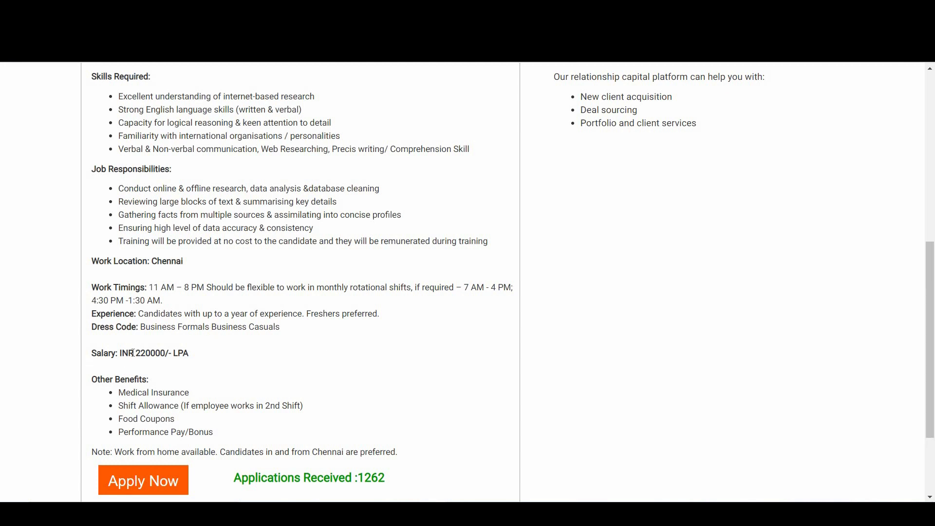
Scroll to the work-from-home note, Apply Now button and TeamLease disclaimer
scroll("down", 3)
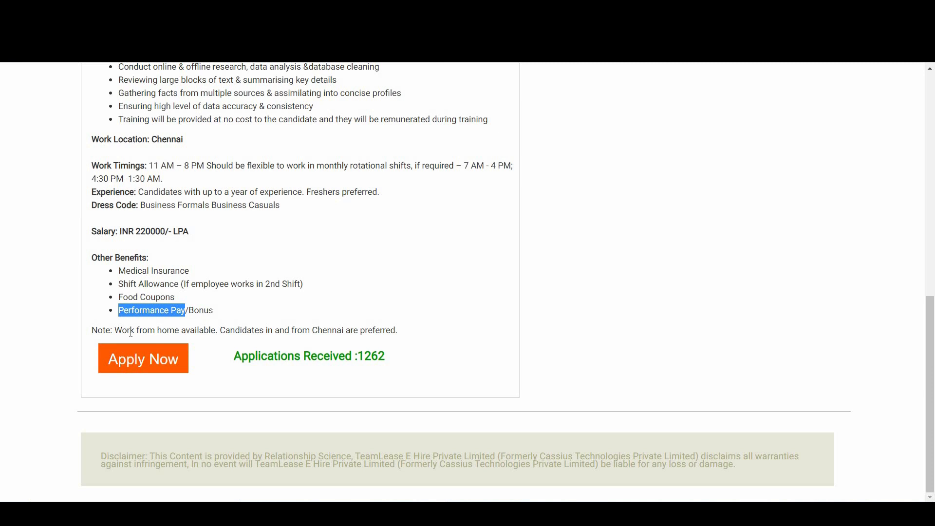
Scroll up to the Research Analyst/ L1 hiring banner and company overview
scroll("up", 3)
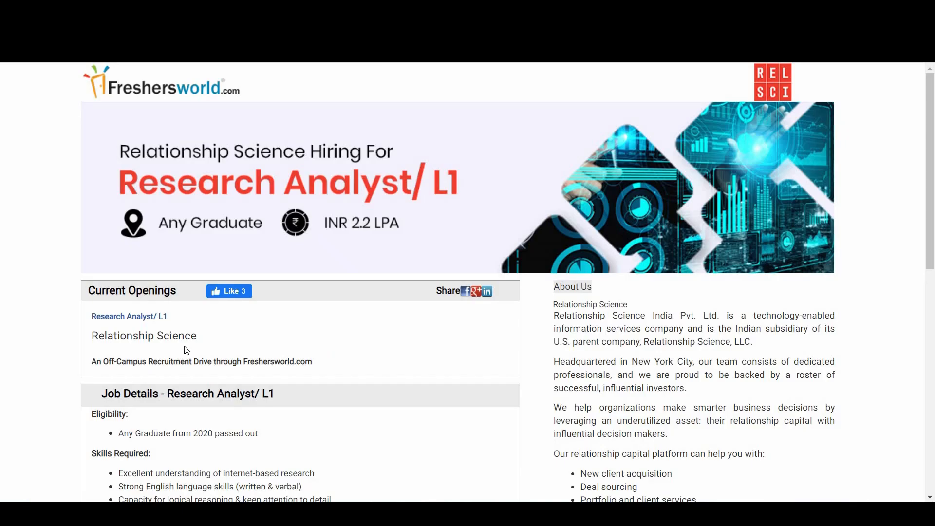
mouse_move(306, 333)
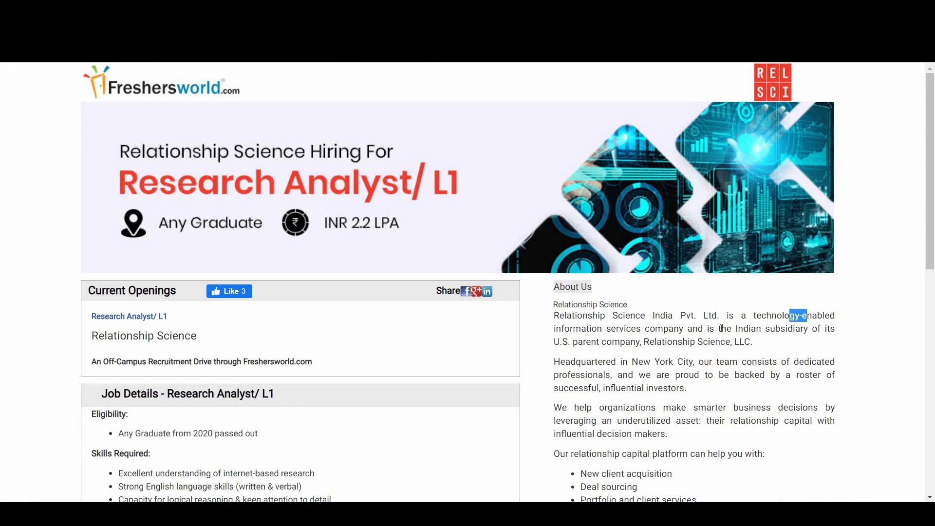
mouse_move(641, 279)
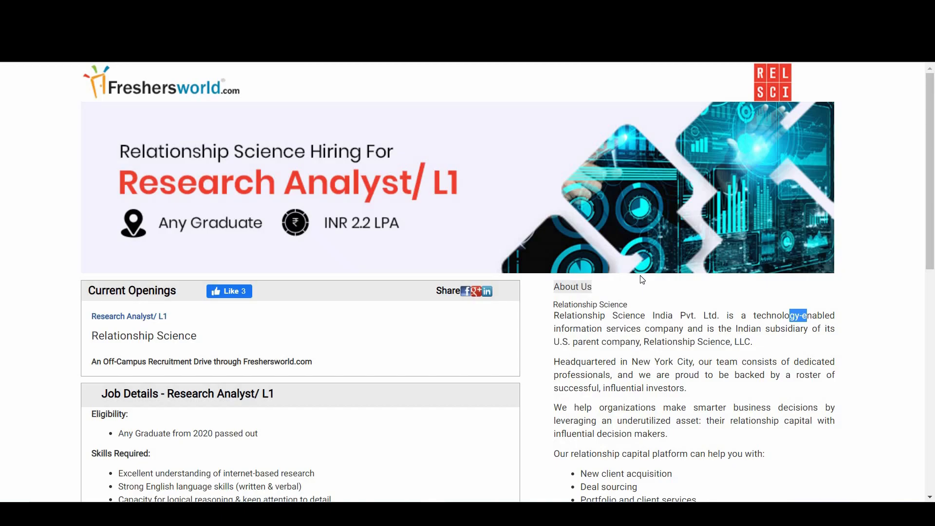